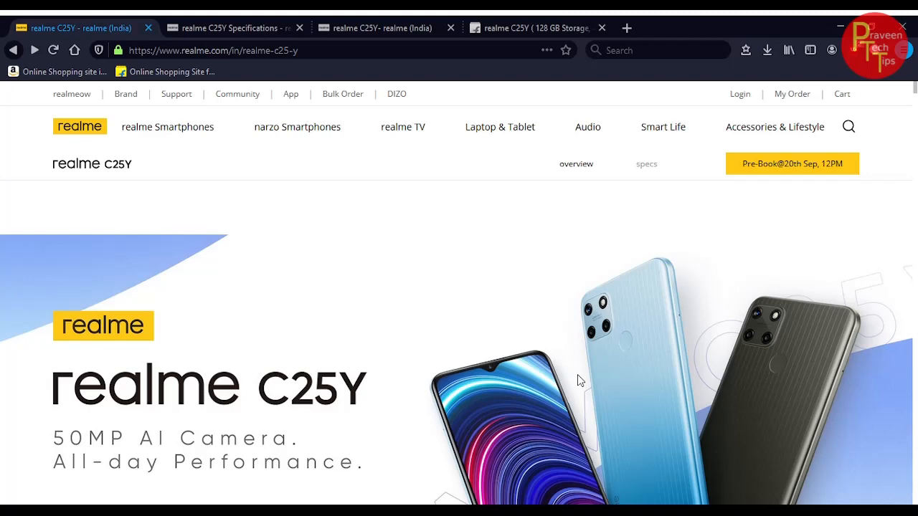
mouse_move(582, 380)
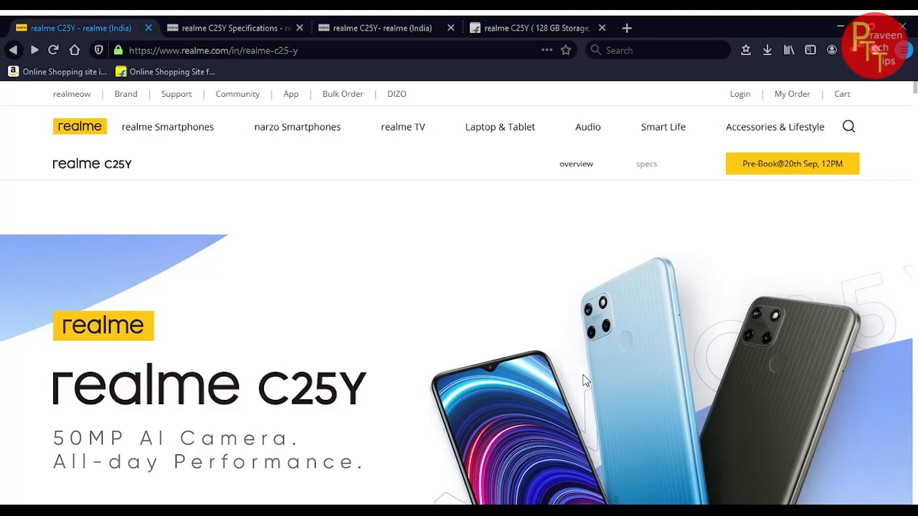
- Scroll down through the realme C25Y overview page
scroll("down", 3)
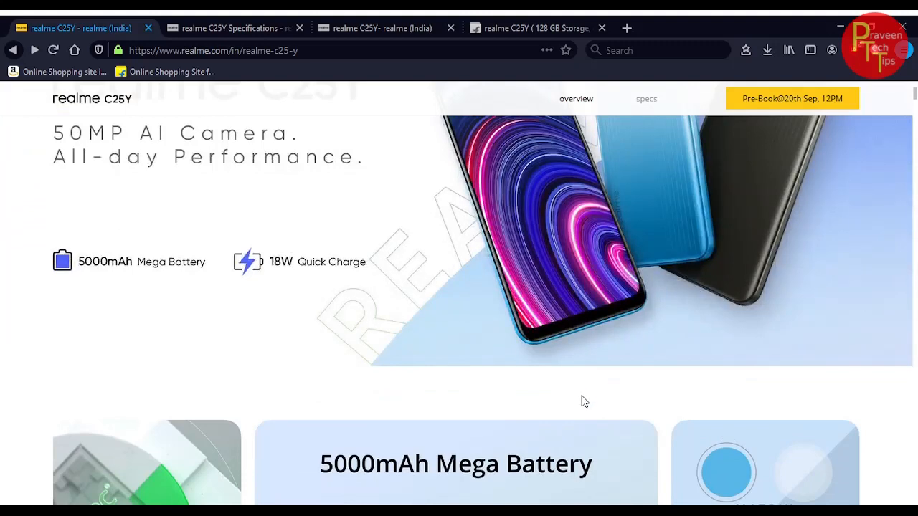
scroll("down", 3)
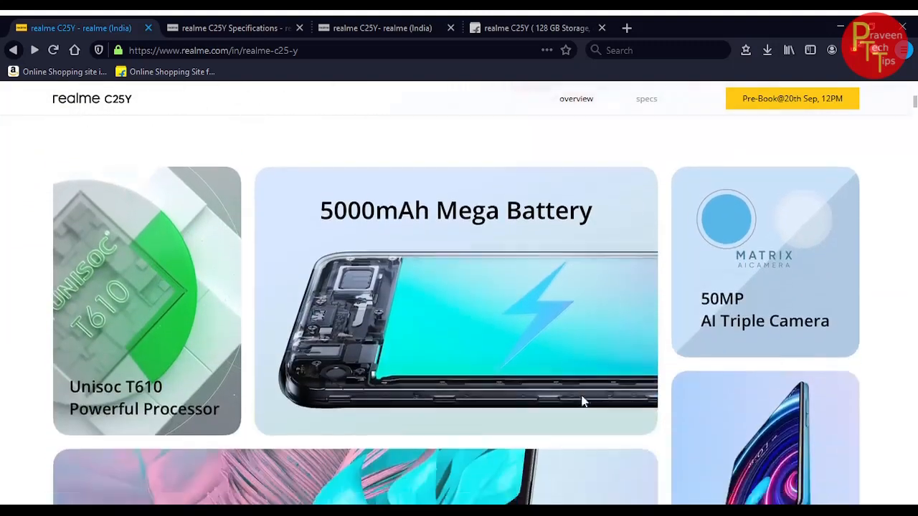
scroll("down", 3)
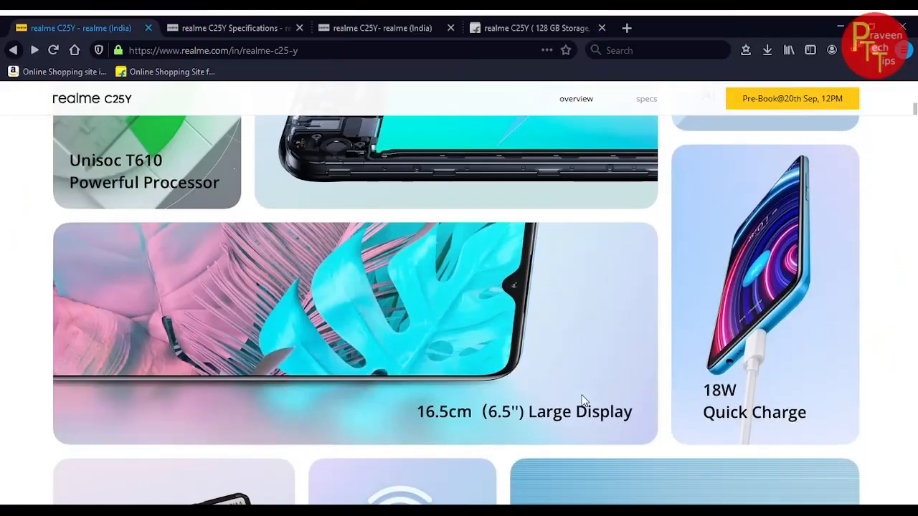
scroll("down", 3)
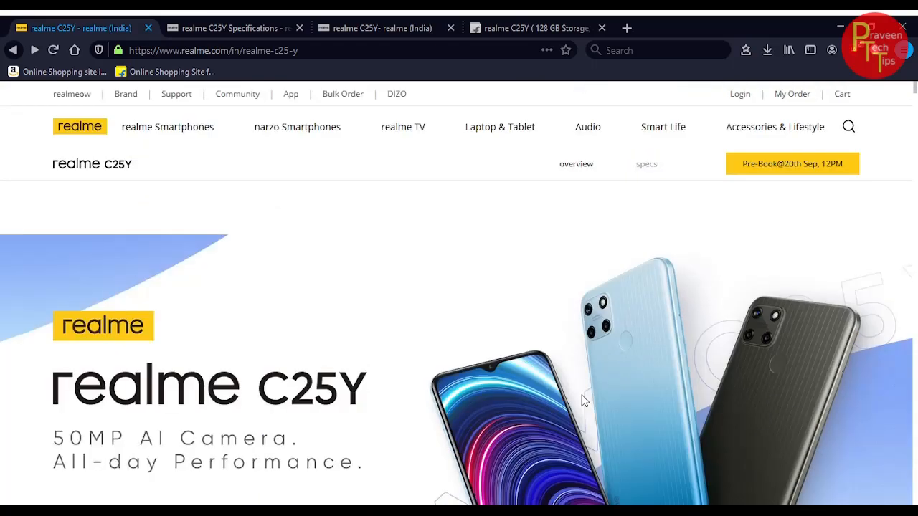
mouse_move(245, 284)
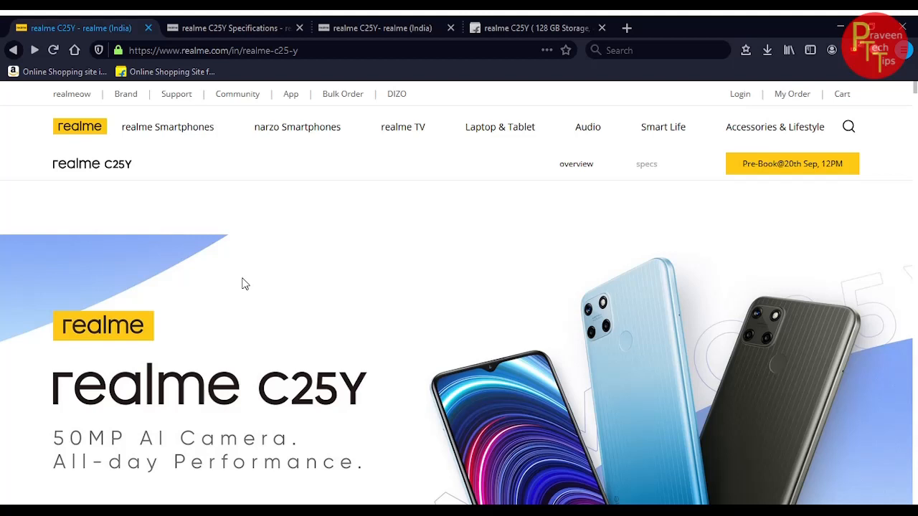
mouse_move(332, 288)
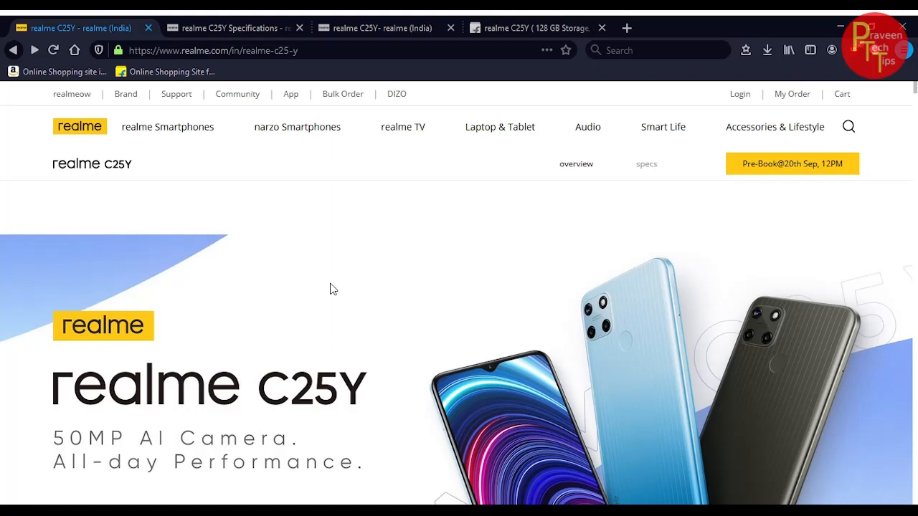
- Open the Flipkart Glacier Blue 128 GB listing (₹11,999) and browse its first two product photos
left_click(535, 28)
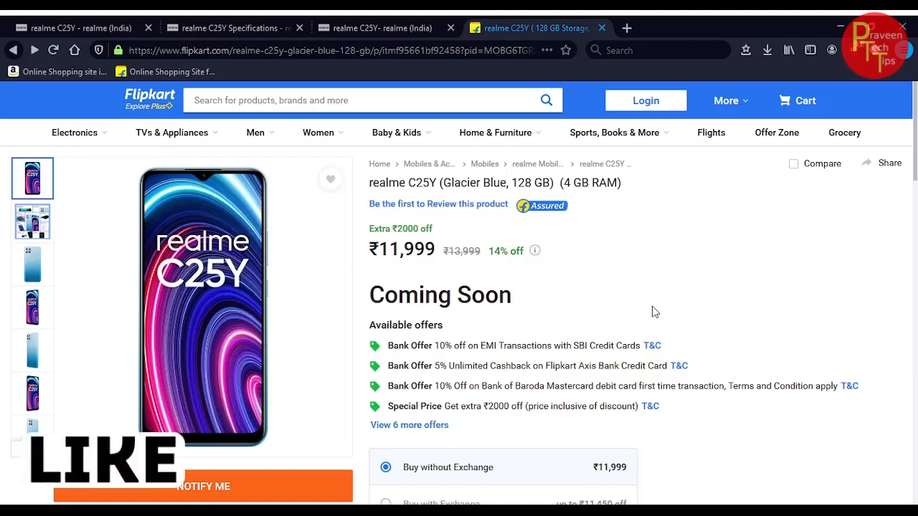
mouse_move(604, 339)
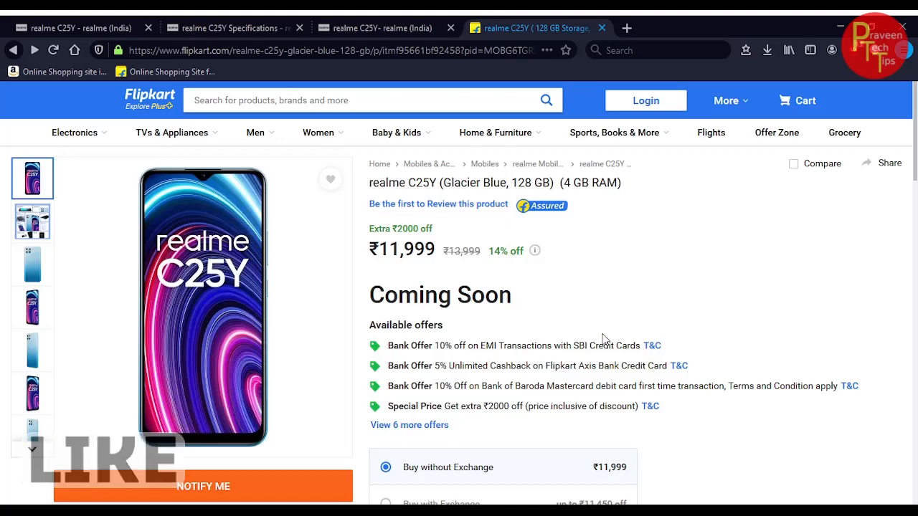
scroll("down", 3)
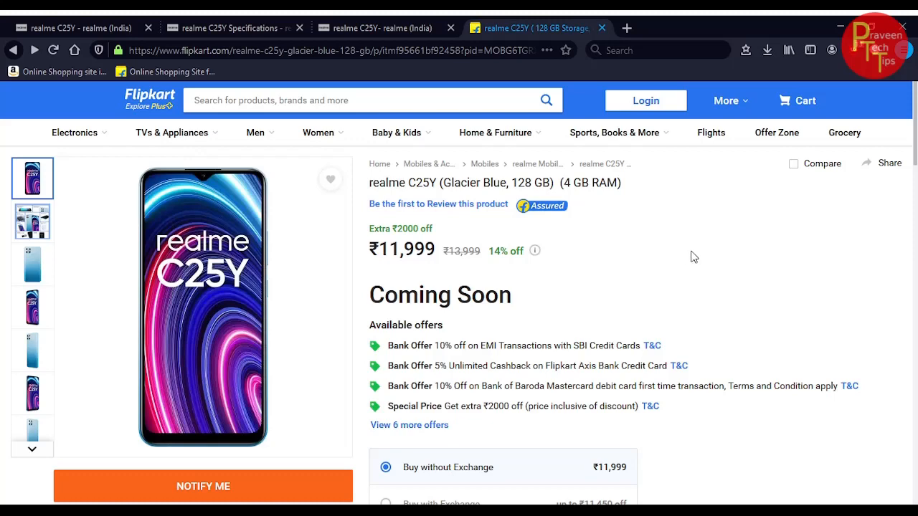
left_click(32, 222)
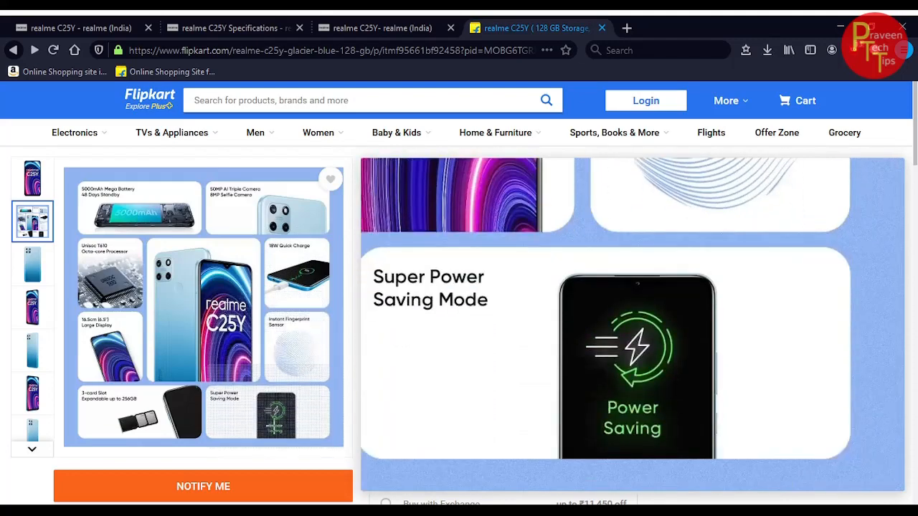
left_click(32, 178)
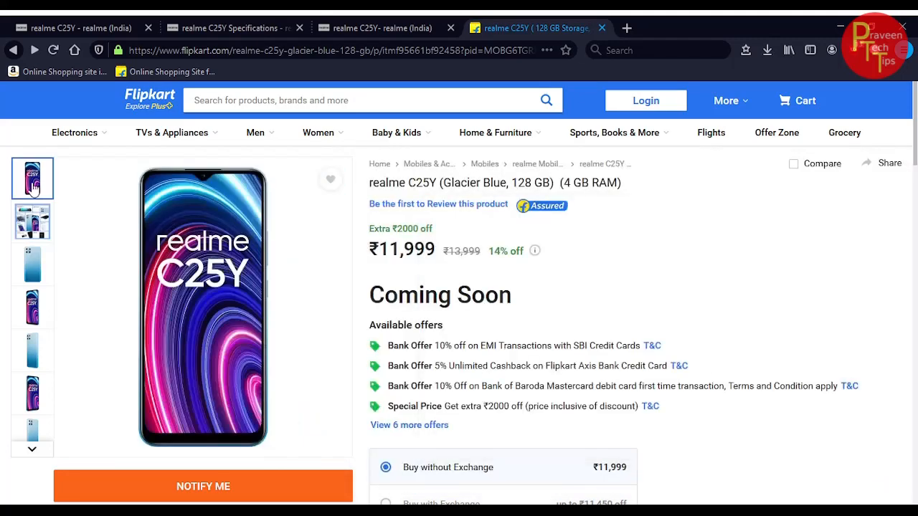
- Open the realme C25Y Specifications page and scroll to the Glacier Blue and Metal Grey colours
left_click(71, 27)
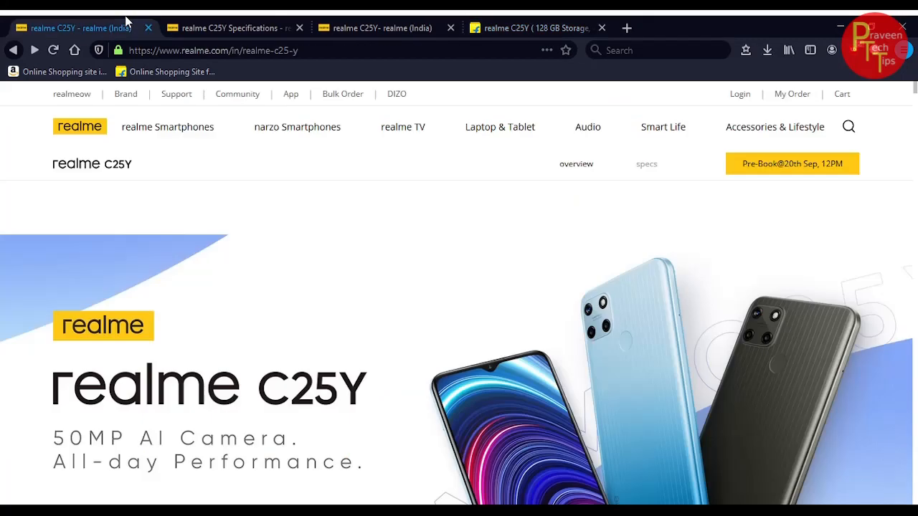
left_click(646, 164)
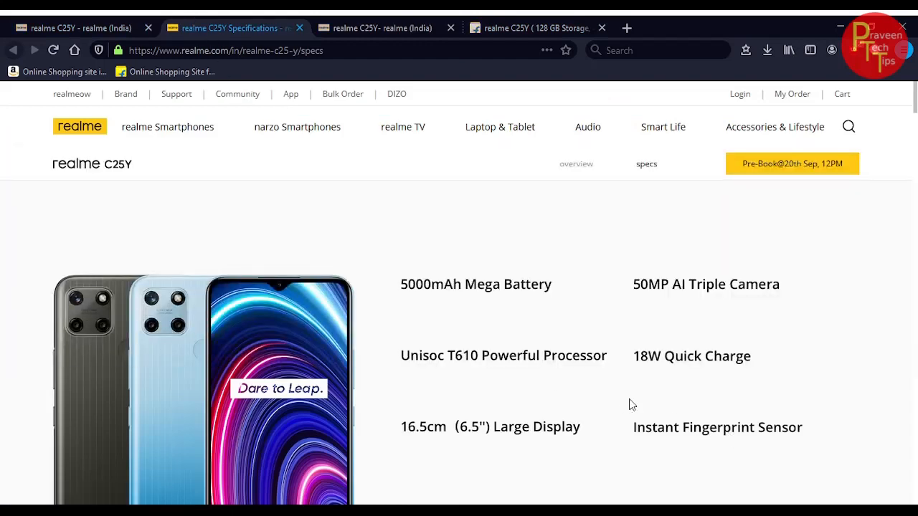
scroll("down", 3)
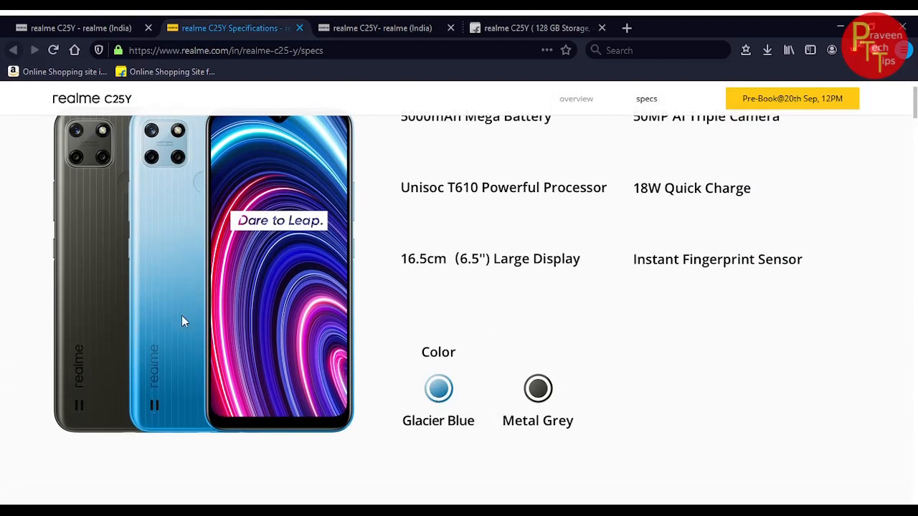
mouse_move(22, 296)
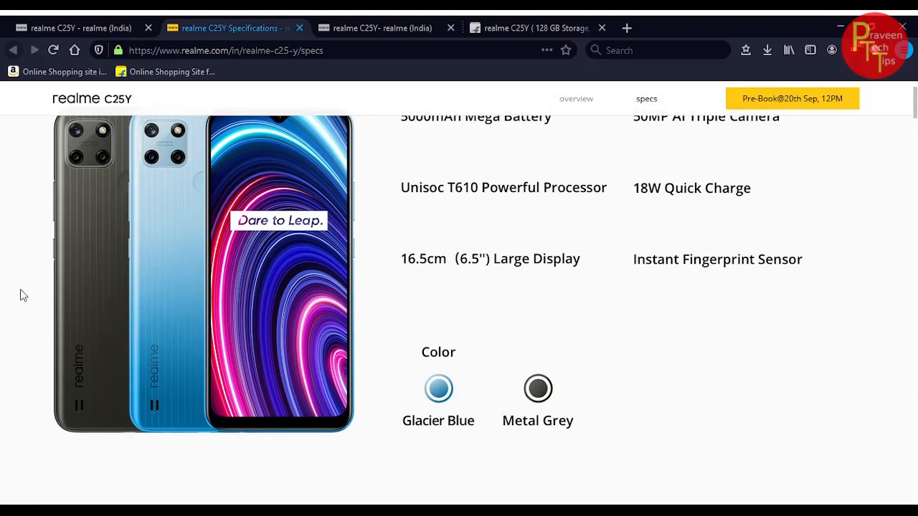
mouse_move(91, 317)
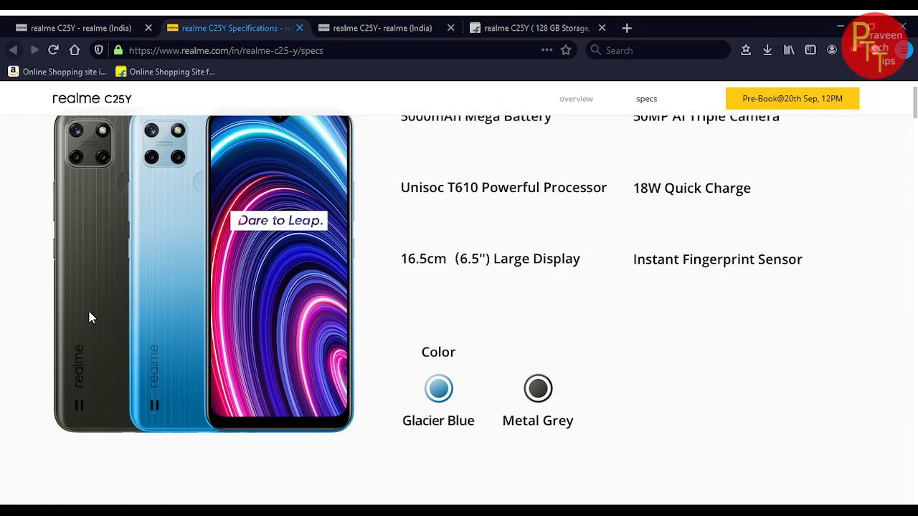
- Scroll the specs to the Unisoc T610 octa-core 12nm processor and Mali-G52 GPU details
scroll("down", 3)
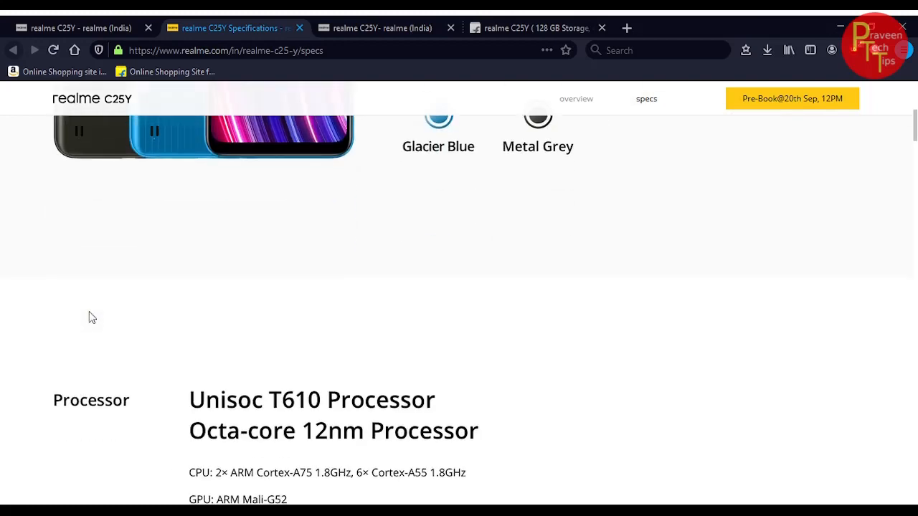
scroll("down", 3)
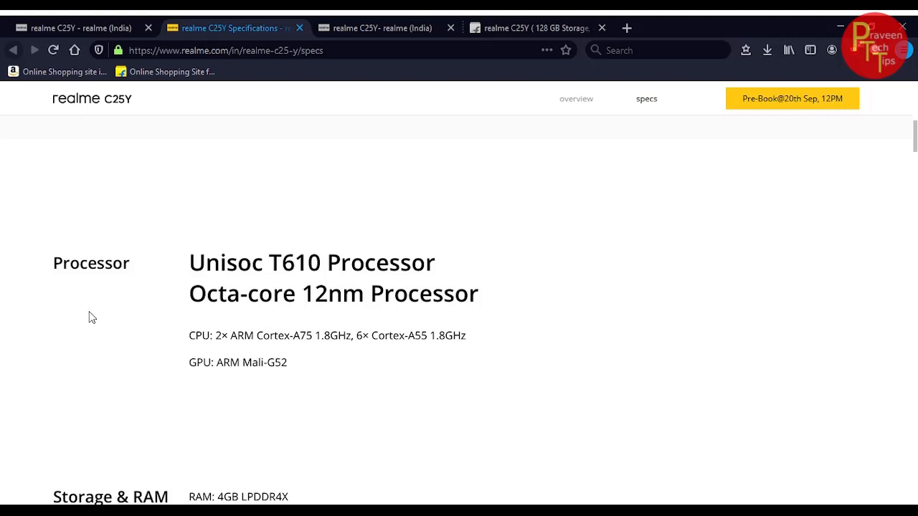
mouse_move(61, 317)
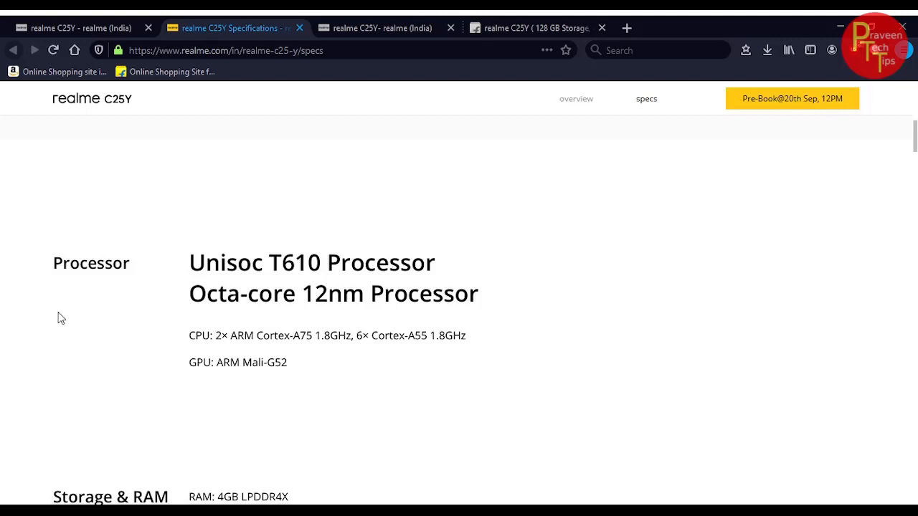
- Scroll past 4GB/128GB Storage & RAM to the LCD 1600×720, 420-nit display specs
scroll("down", 3)
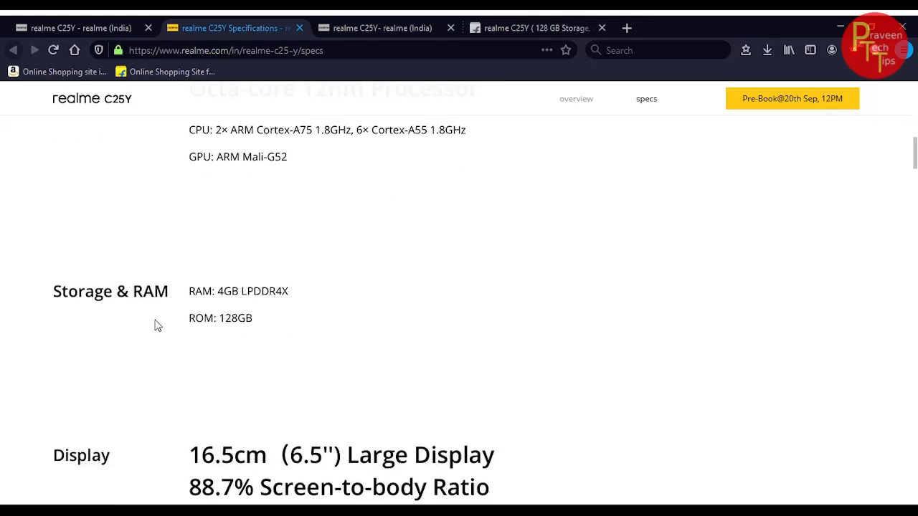
mouse_move(323, 378)
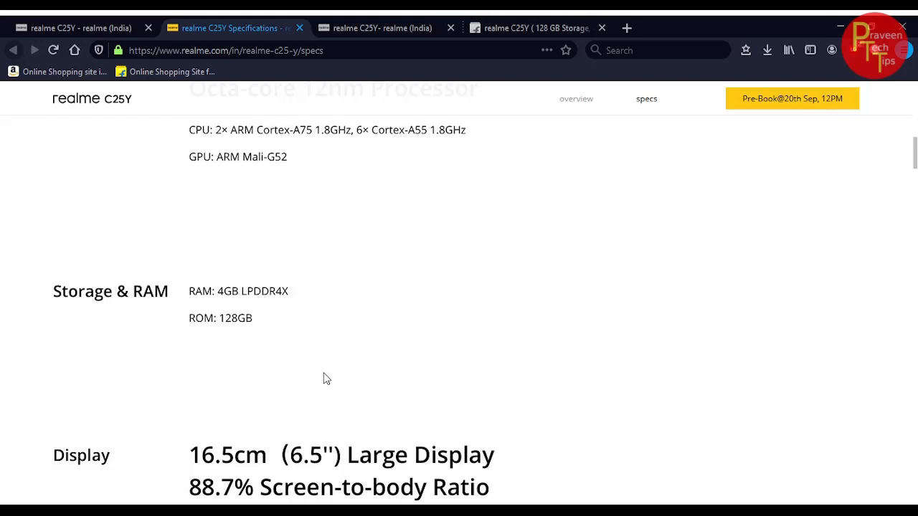
mouse_move(179, 245)
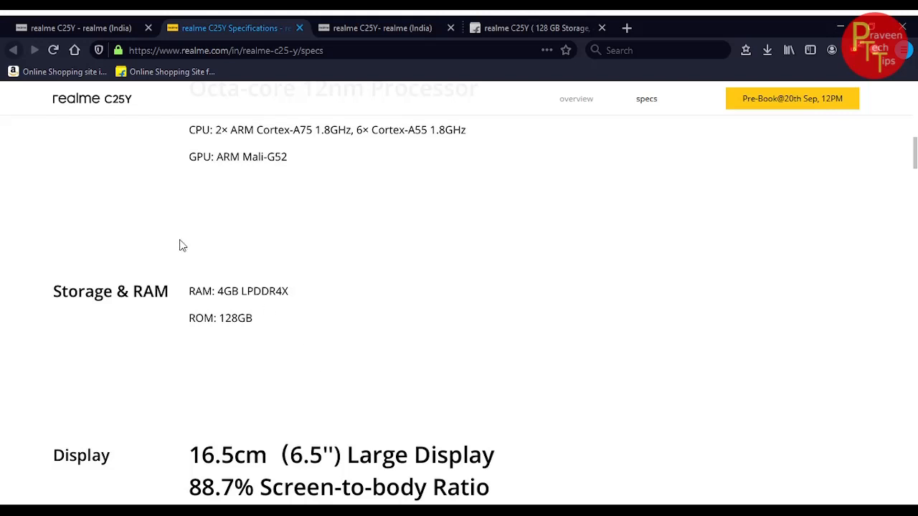
mouse_move(179, 244)
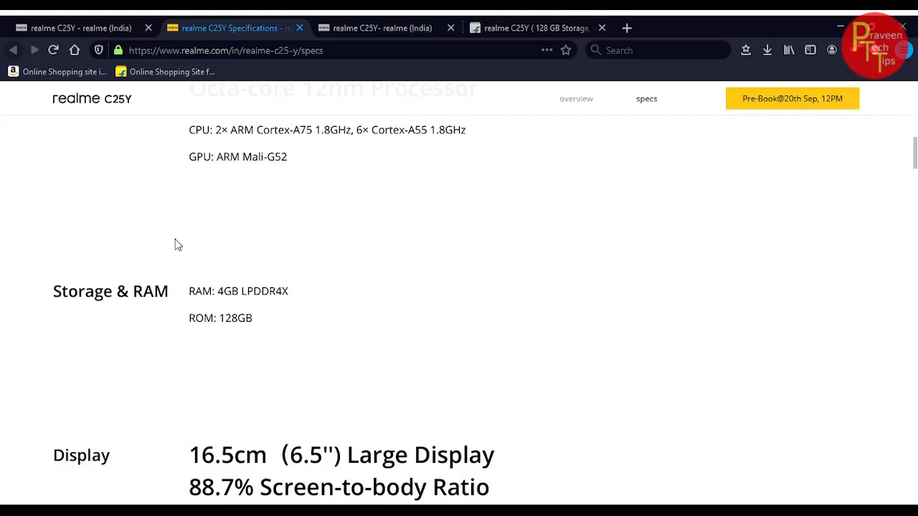
scroll("down", 3)
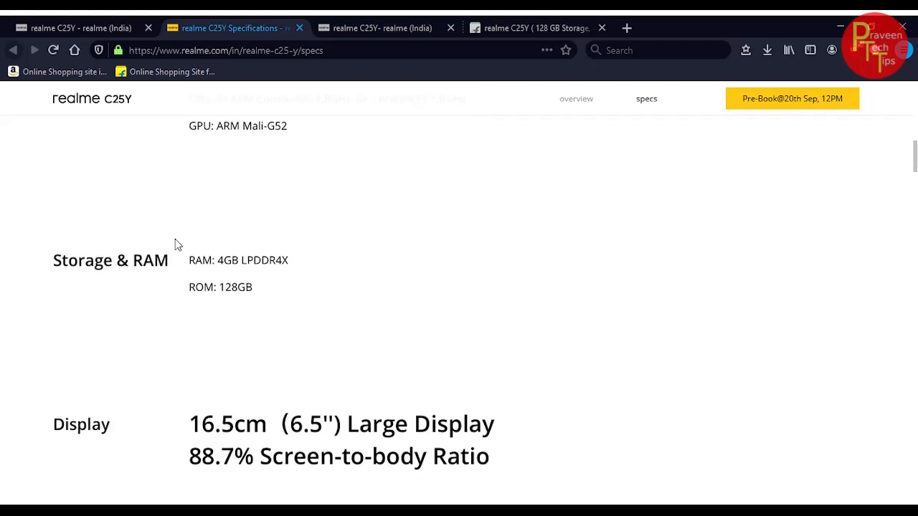
scroll("down", 3)
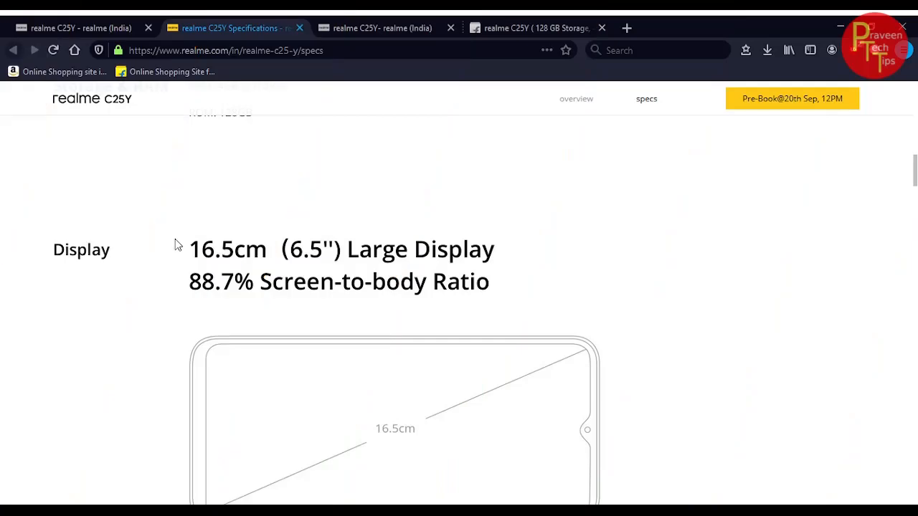
scroll("down", 3)
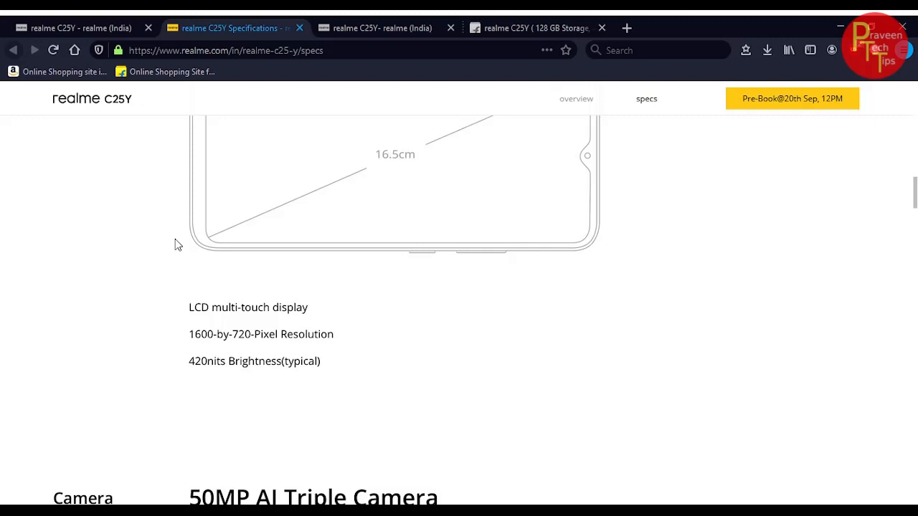
mouse_move(221, 352)
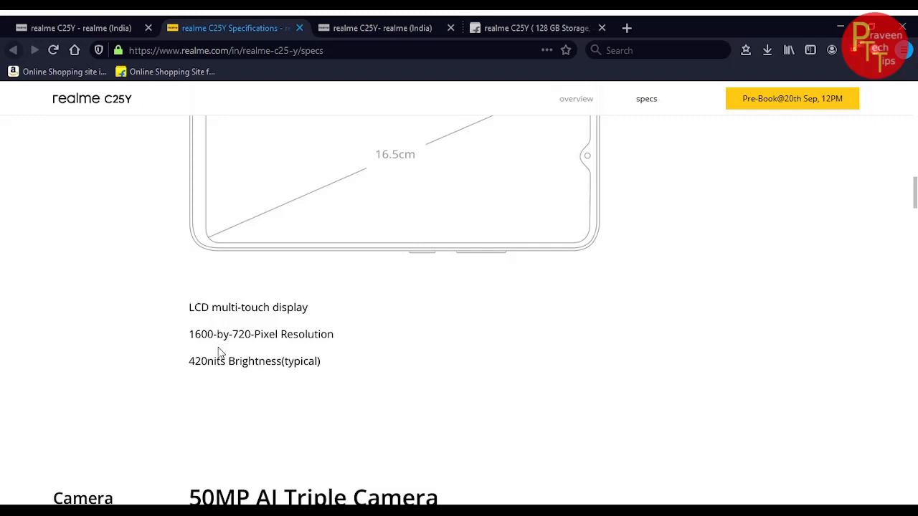
mouse_move(184, 377)
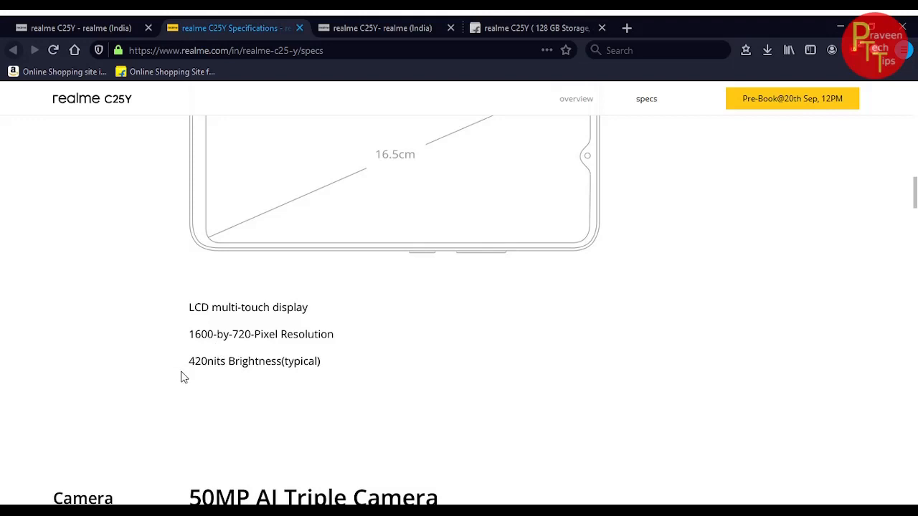
- Scroll through the 50MP triple camera specs to the 8MP selfie video recording details
scroll("down", 3)
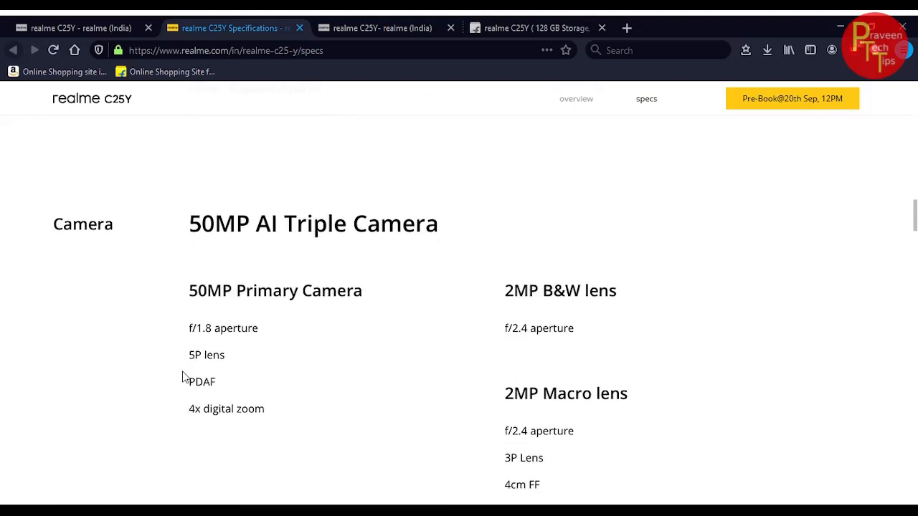
scroll("down", 3)
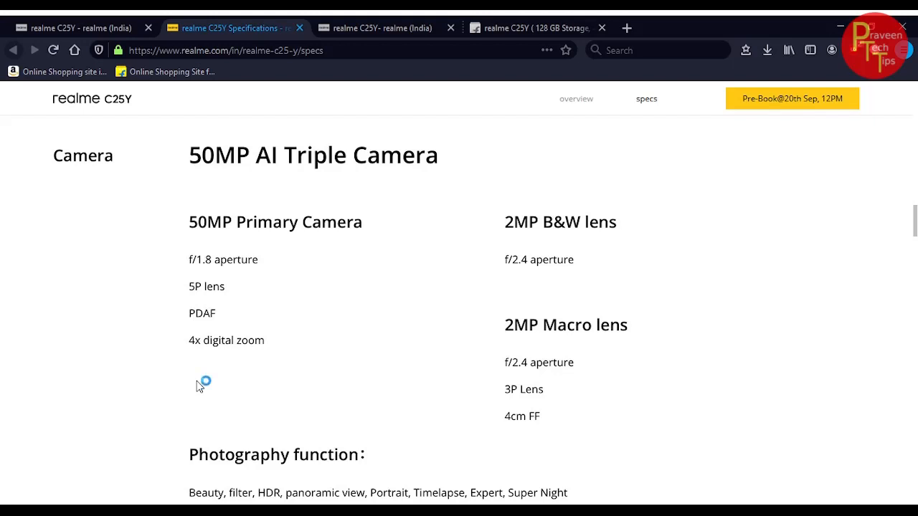
mouse_move(200, 387)
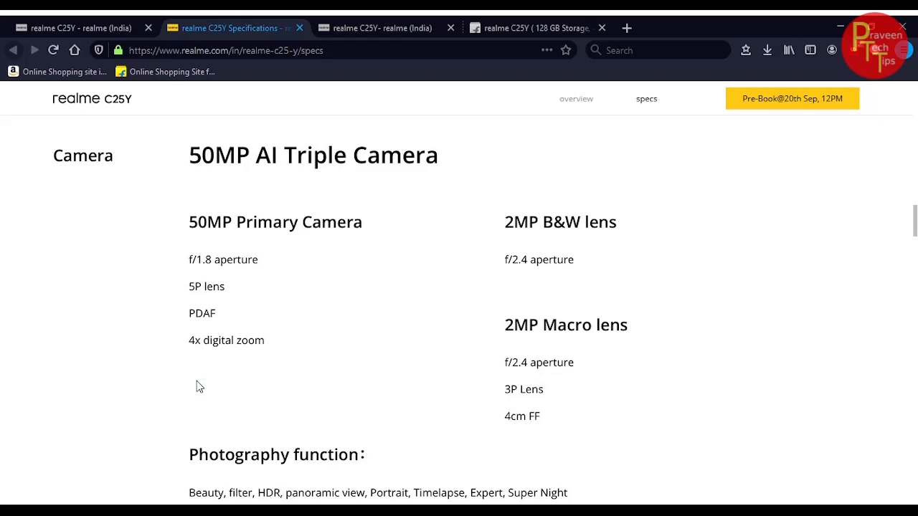
mouse_move(193, 411)
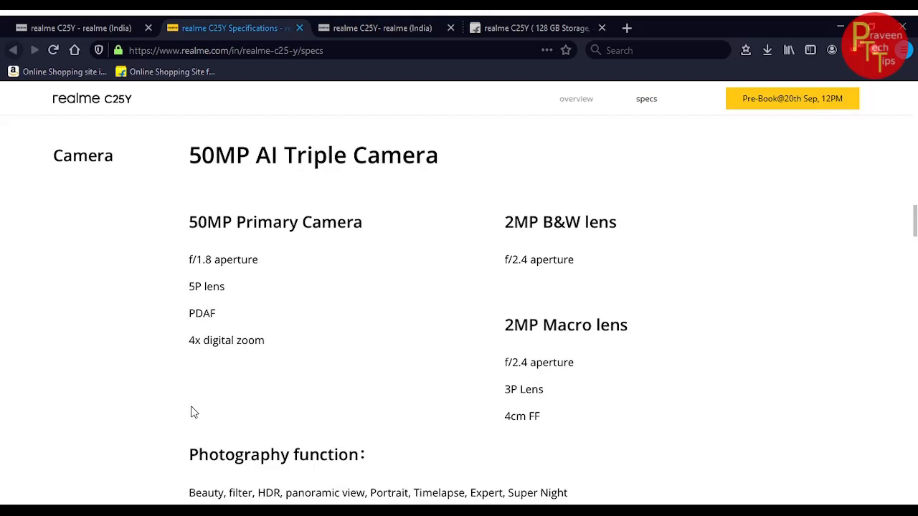
scroll("down", 3)
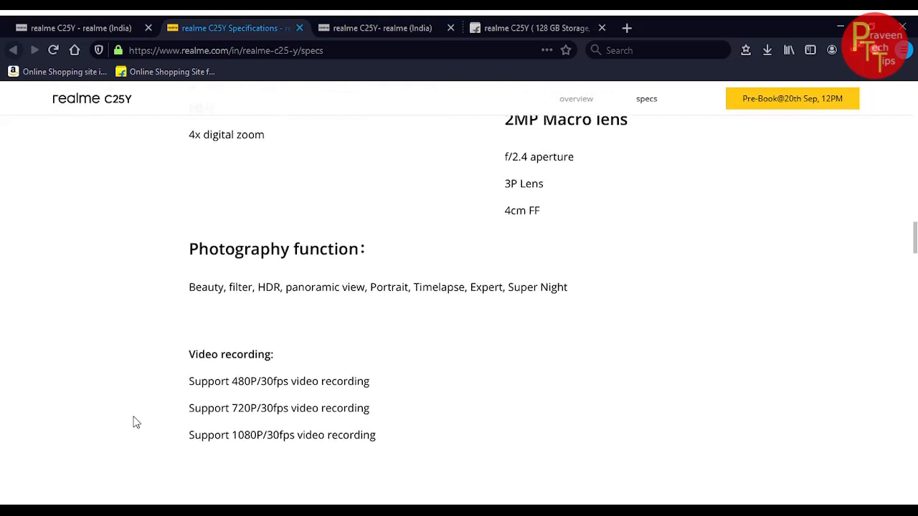
mouse_move(101, 426)
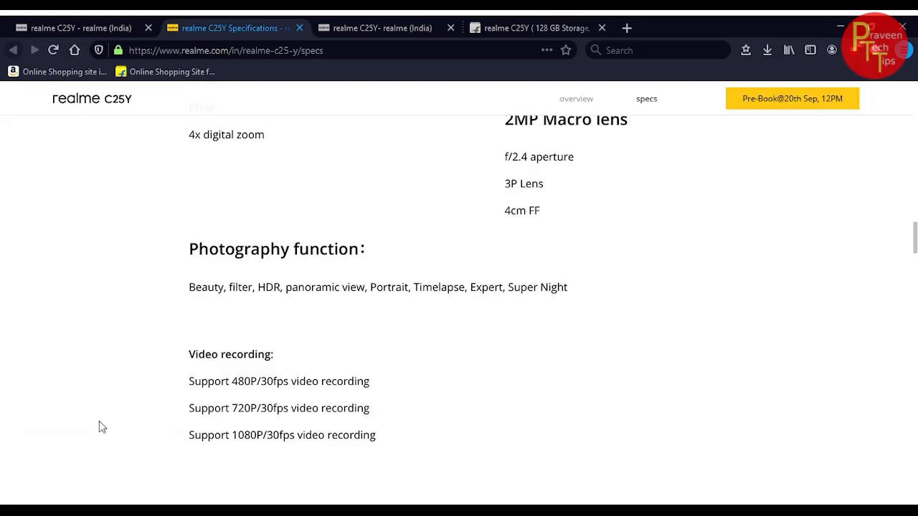
mouse_move(3, 444)
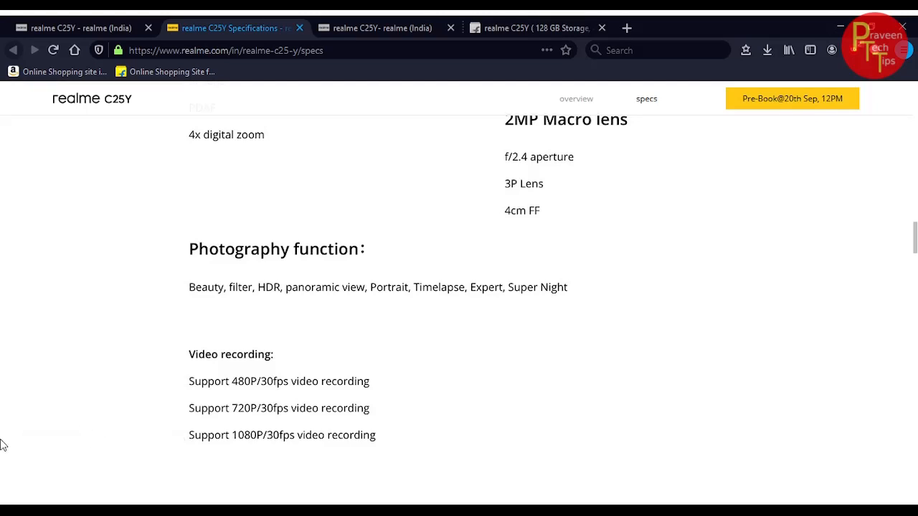
scroll("down", 3)
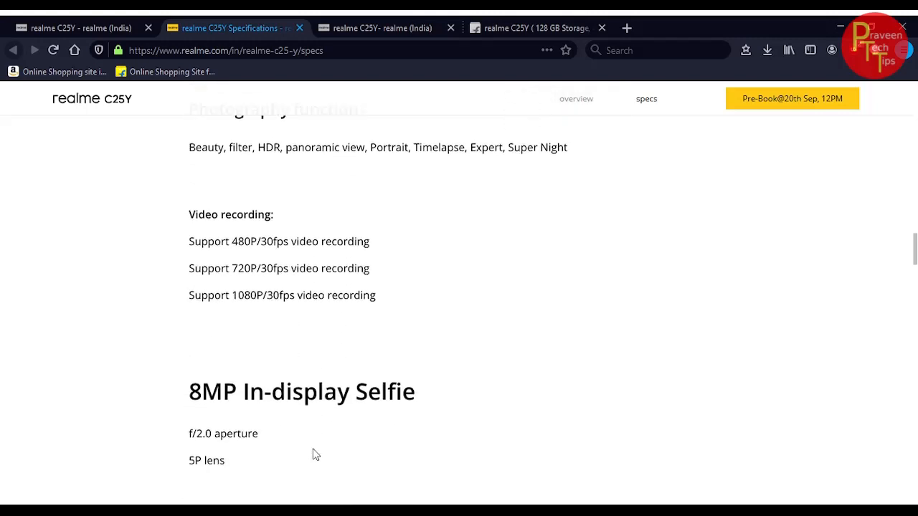
scroll("down", 3)
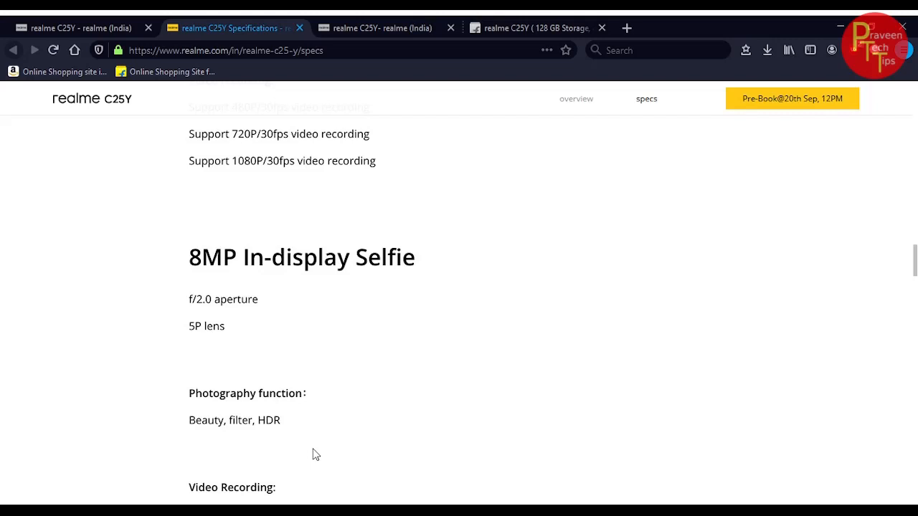
scroll("down", 3)
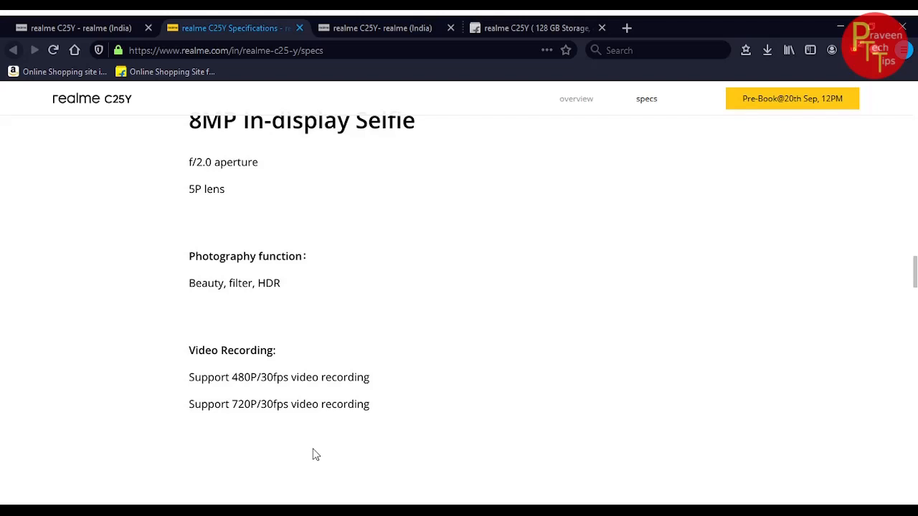
mouse_move(327, 457)
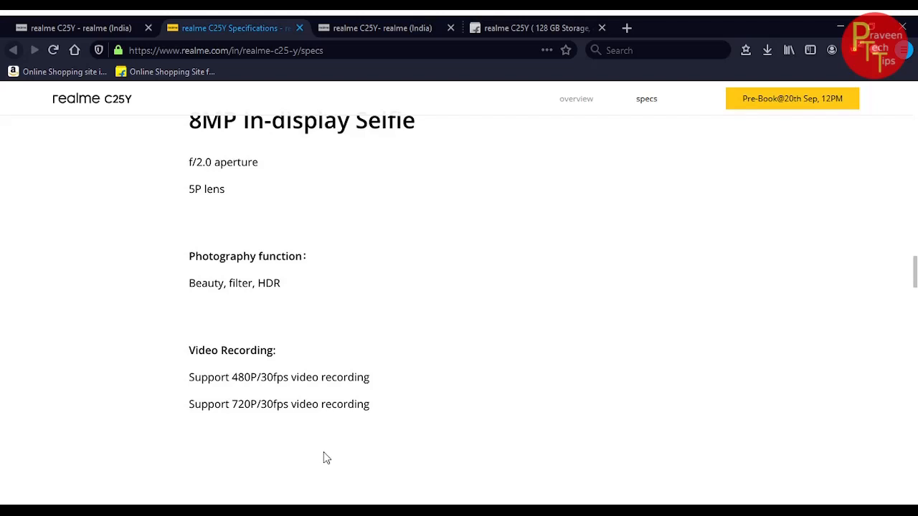
scroll("down", 3)
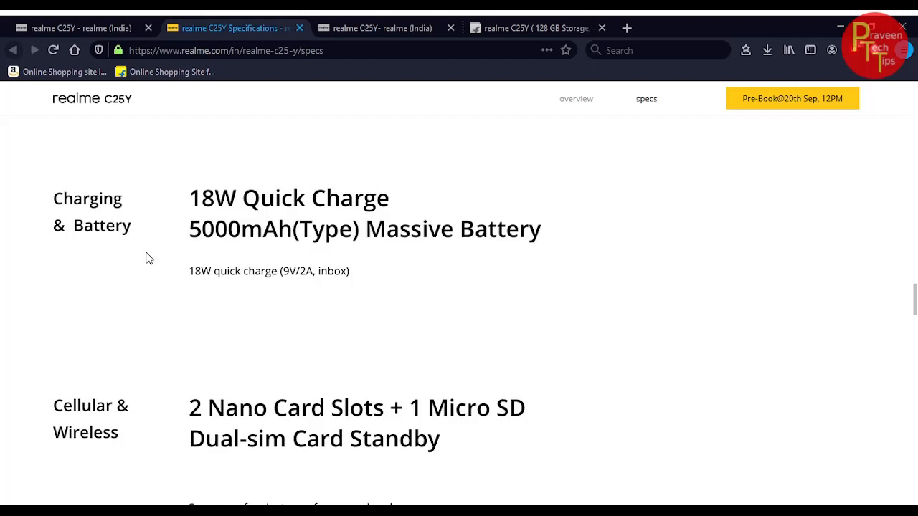
- Scroll past 18W charging and 5000mAh battery to dual-SIM, Wi‑Fi and Bluetooth 5.0 details
scroll("down", 3)
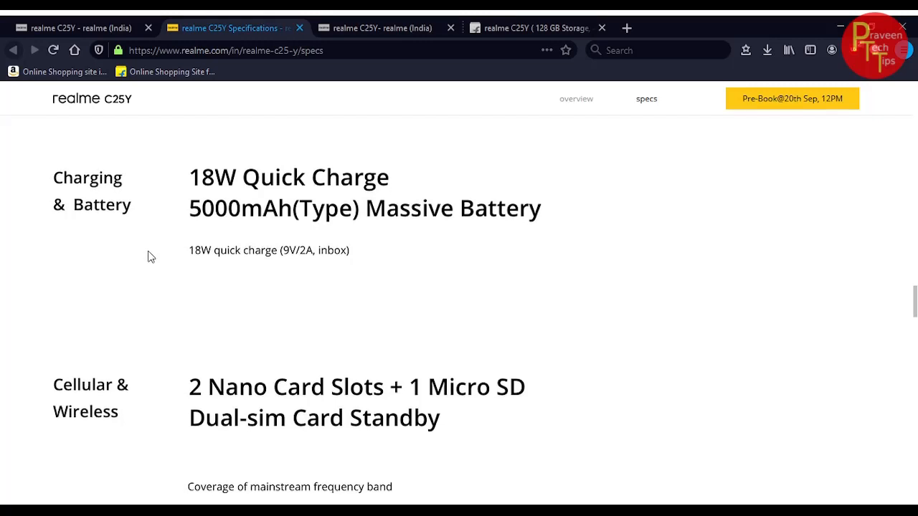
scroll("down", 3)
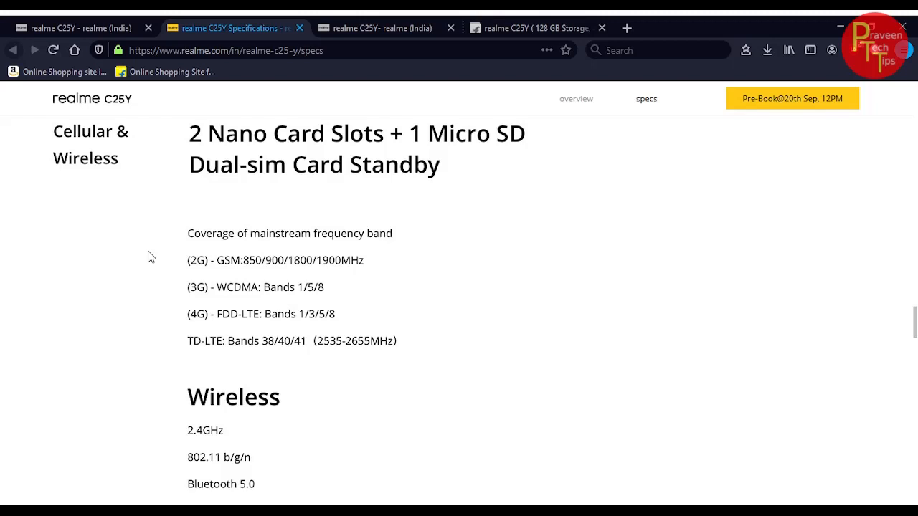
scroll("down", 3)
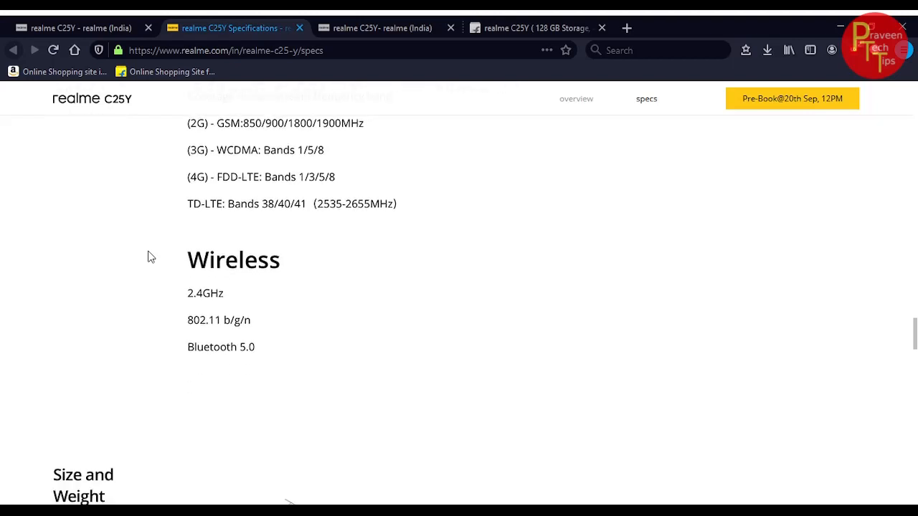
- Scroll to the 164.5×76.0×9.1 mm, about 200 g Size and Weight section
scroll("down", 3)
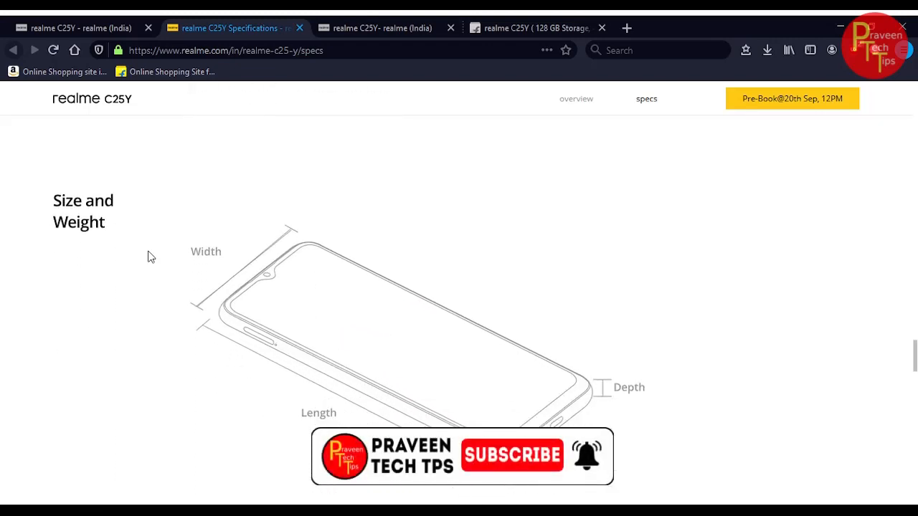
scroll("down", 3)
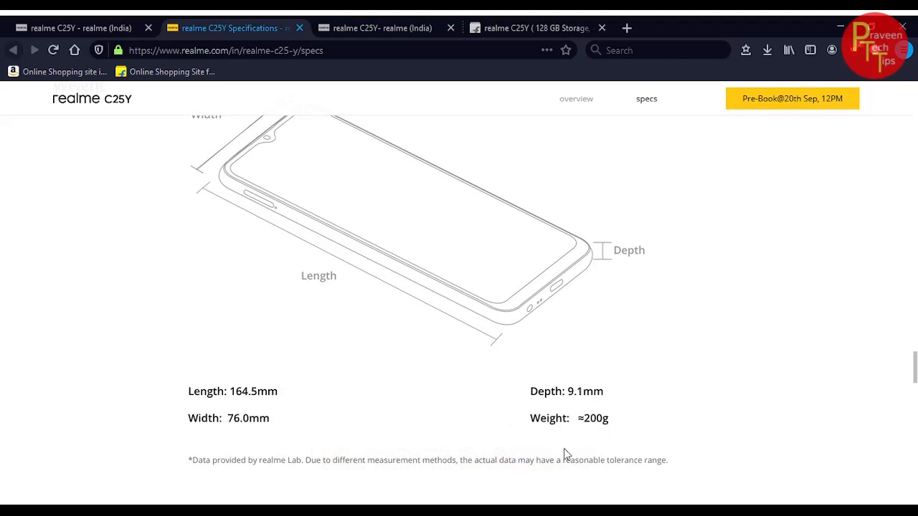
mouse_move(536, 385)
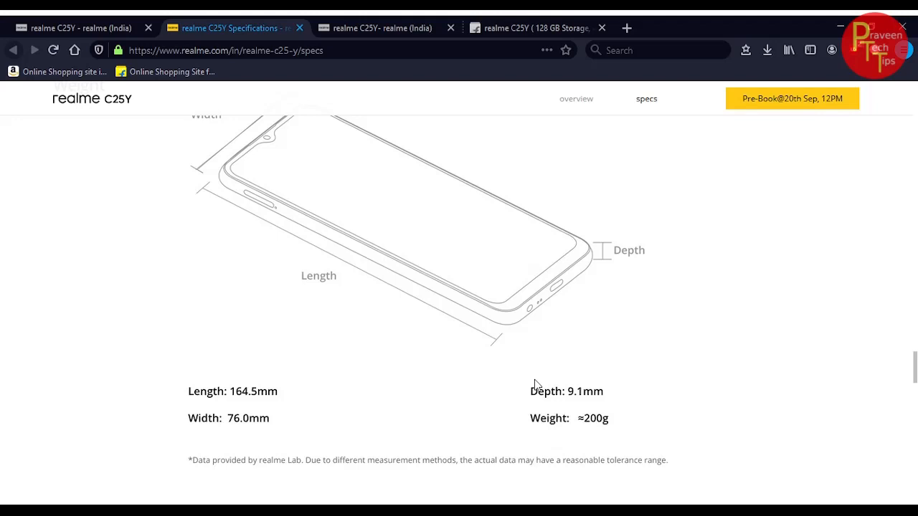
scroll("down", 3)
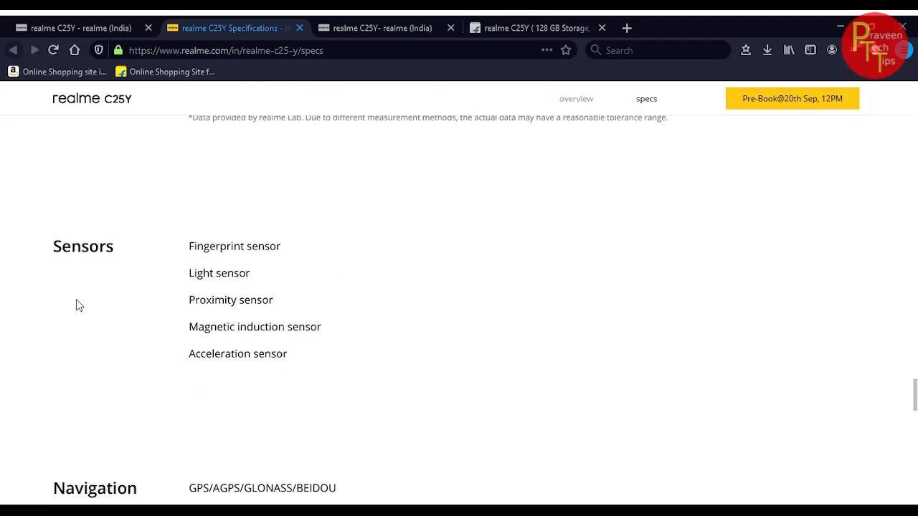
- Scroll past sensors, navigation, ports and Android 11 down to the Packing List
scroll("down", 3)
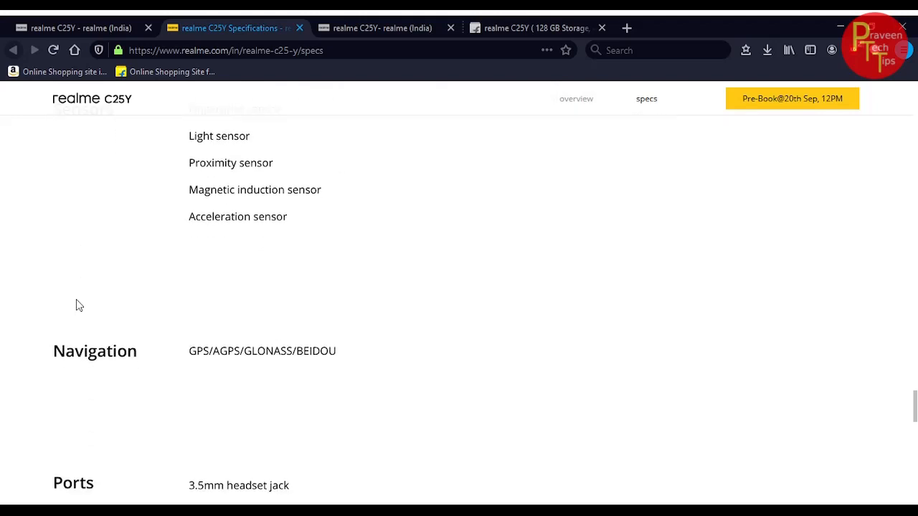
scroll("down", 3)
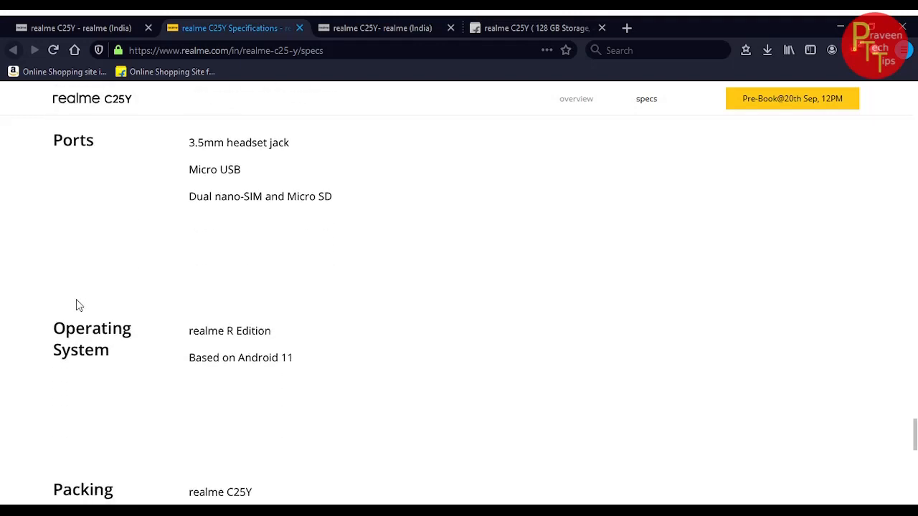
scroll("down", 3)
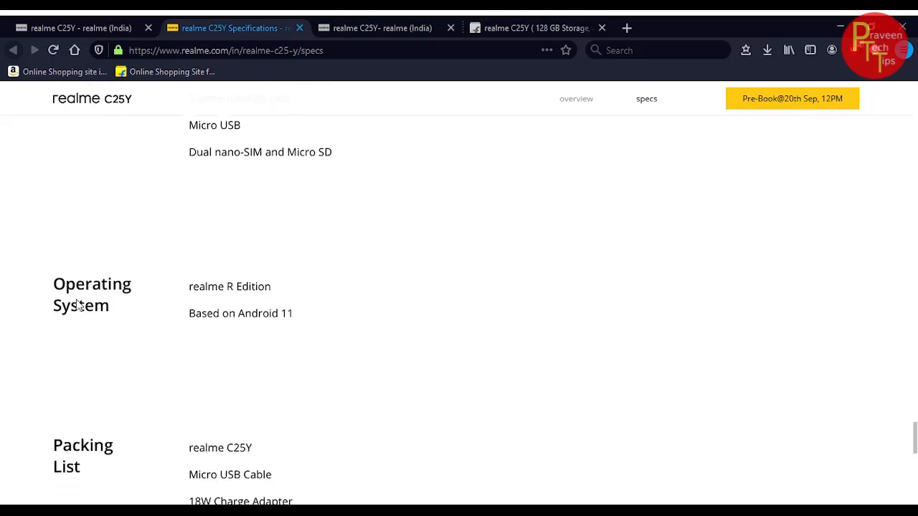
scroll("down", 3)
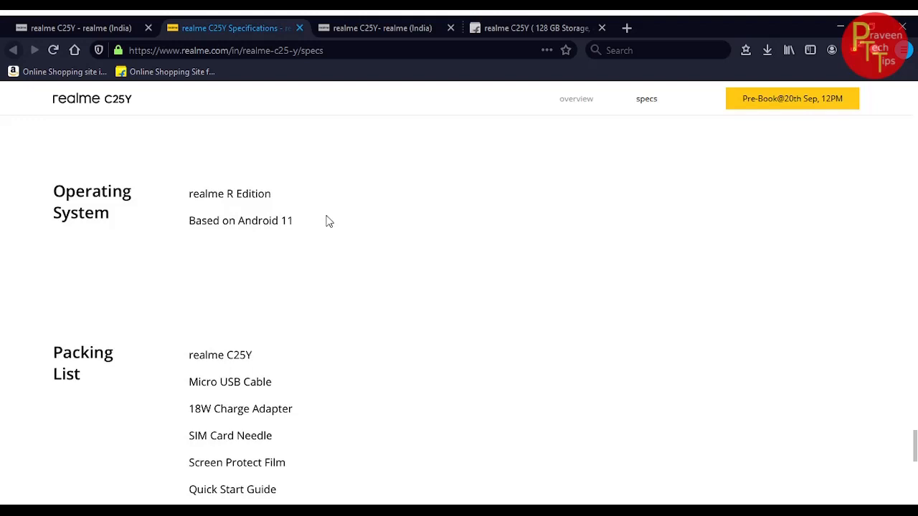
scroll("down", 3)
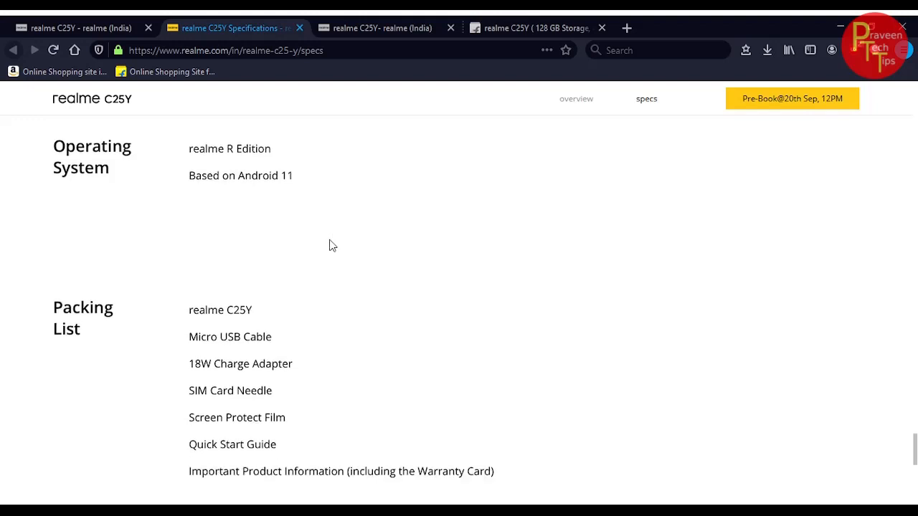
scroll("down", 3)
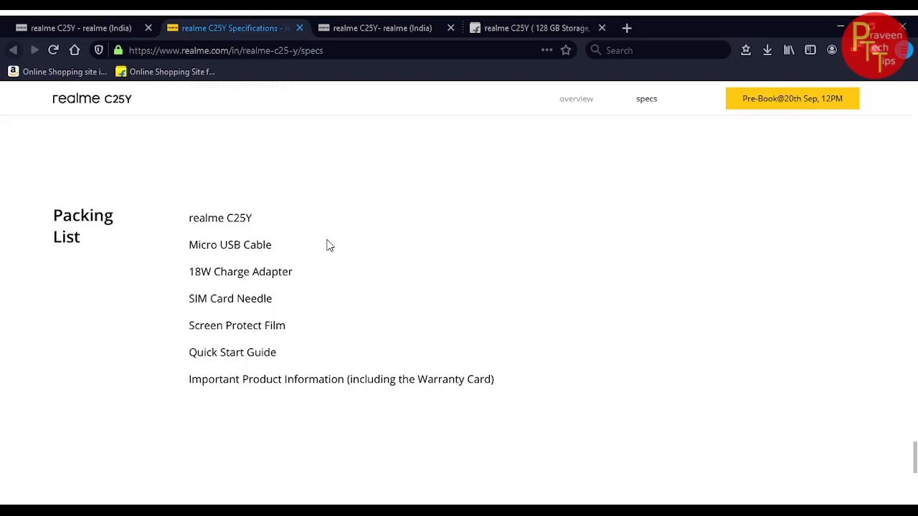
scroll("down", 3)
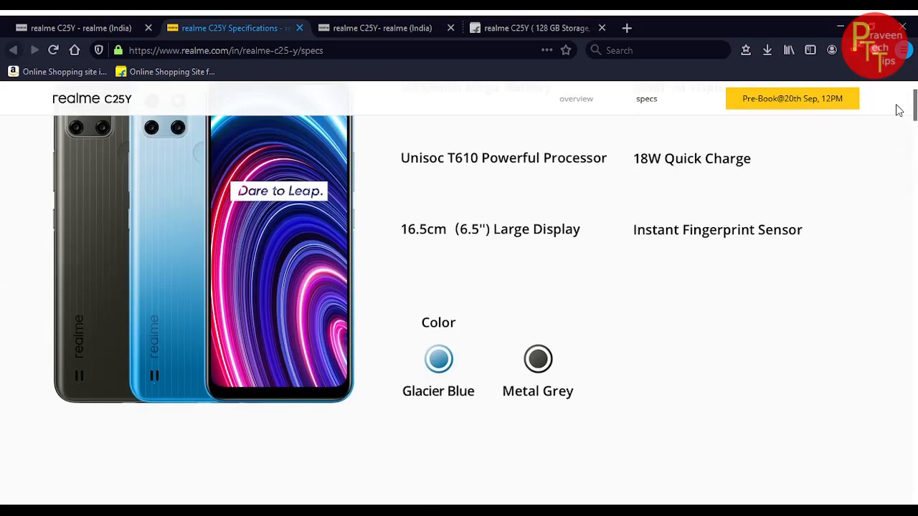
- Scroll up to the top of the specs page with its feature highlights
scroll("up", 3)
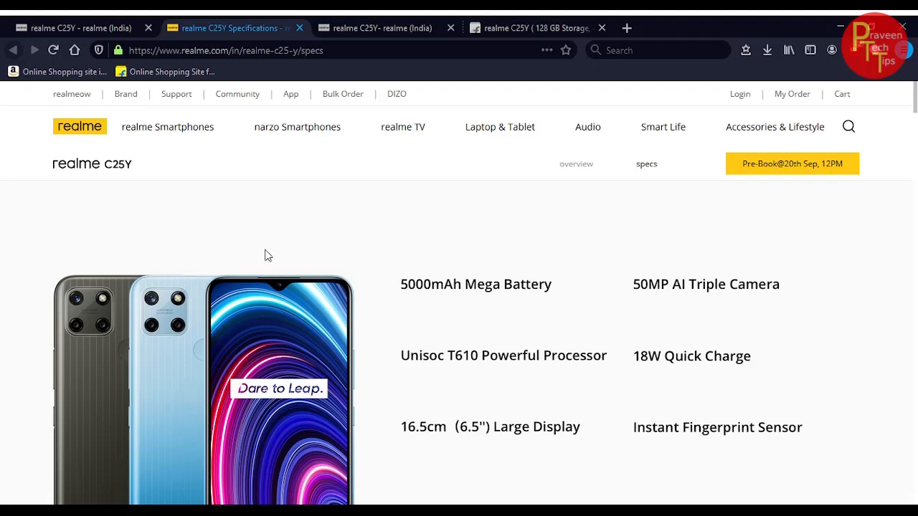
mouse_move(269, 264)
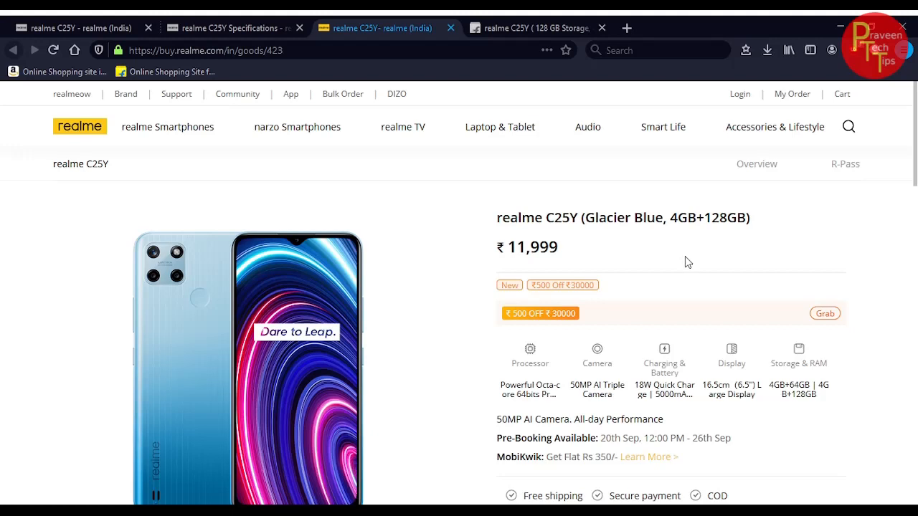
- Scroll the Glacier Blue 4GB+128GB buy page to quantity and total, then back up
scroll("down", 3)
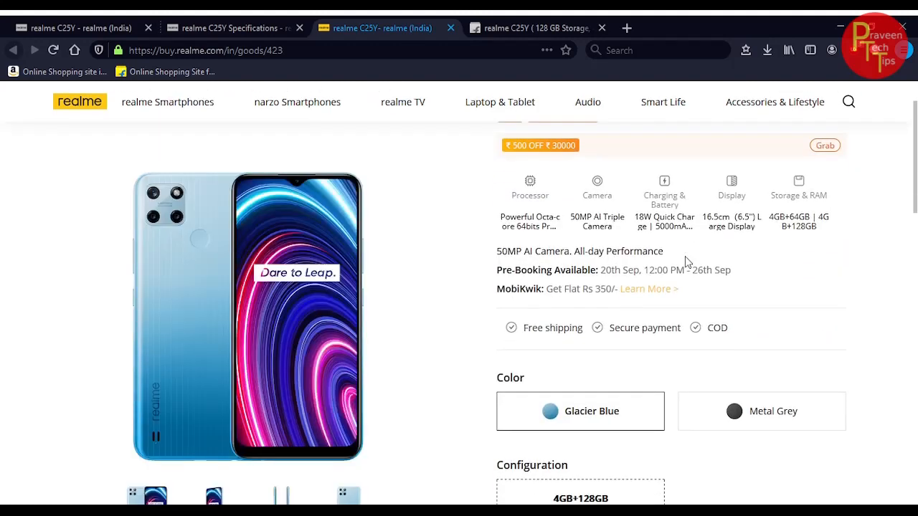
scroll("down", 3)
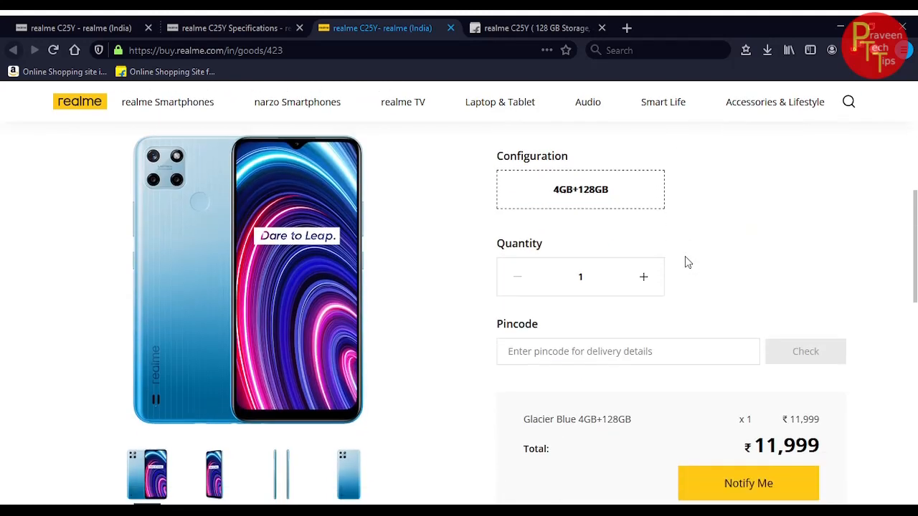
scroll("up", 3)
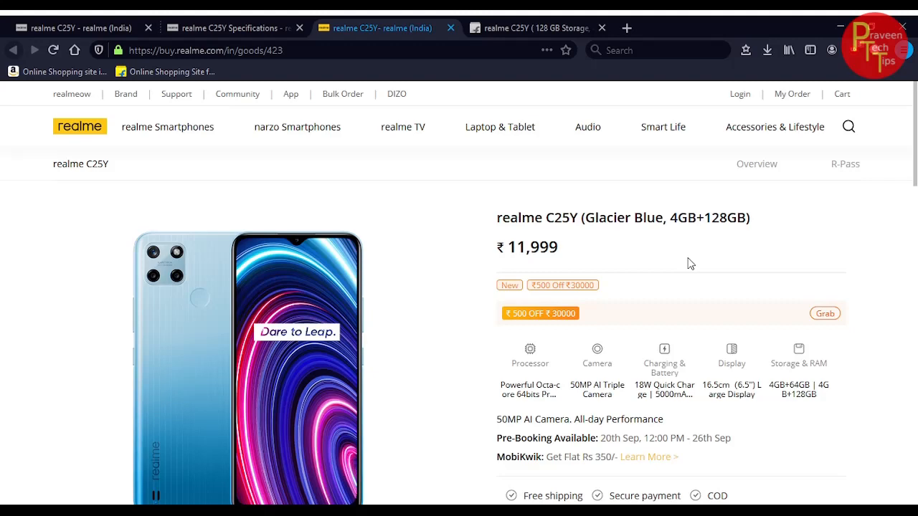
- Revisit the C25Y specifications tab, then switch back to the C25Y overview tab
left_click(229, 28)
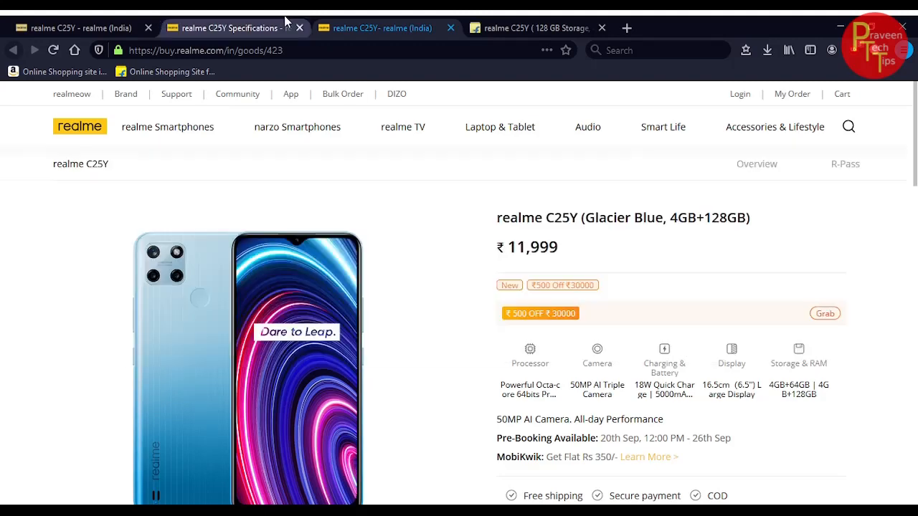
left_click(229, 28)
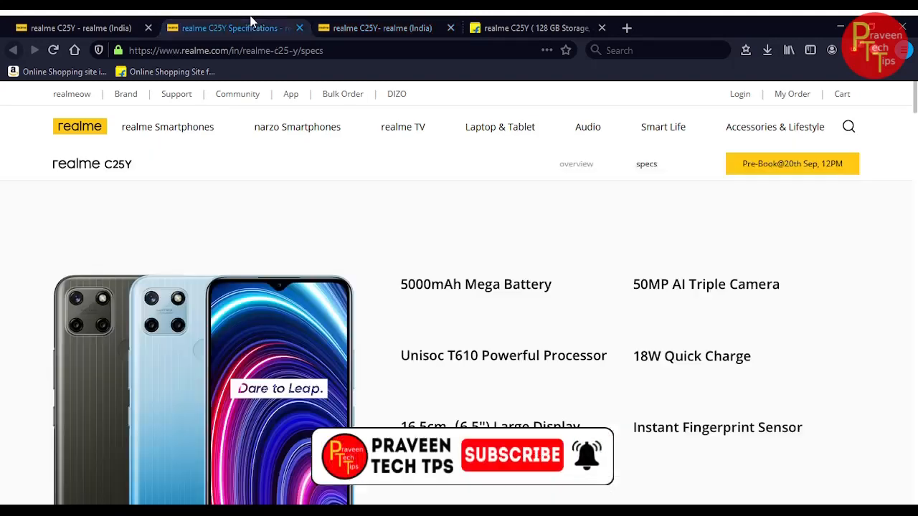
left_click(79, 27)
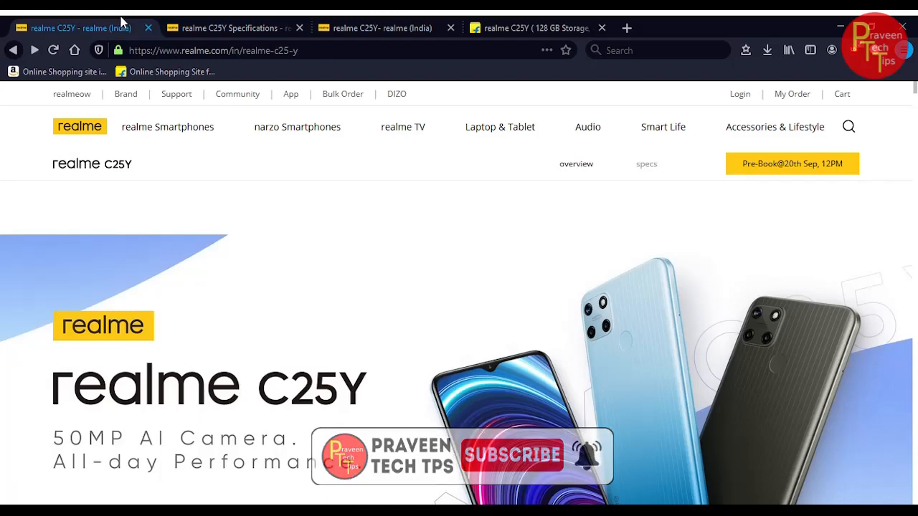
left_click(229, 28)
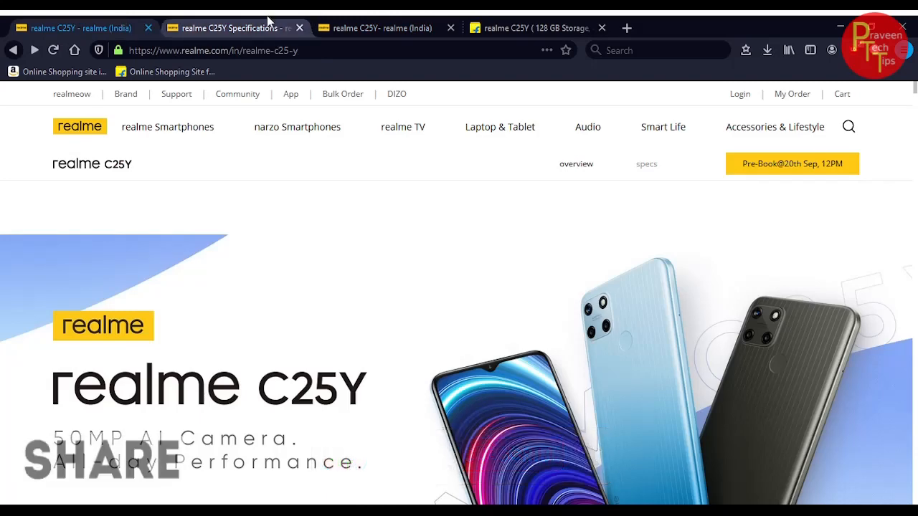
left_click(792, 163)
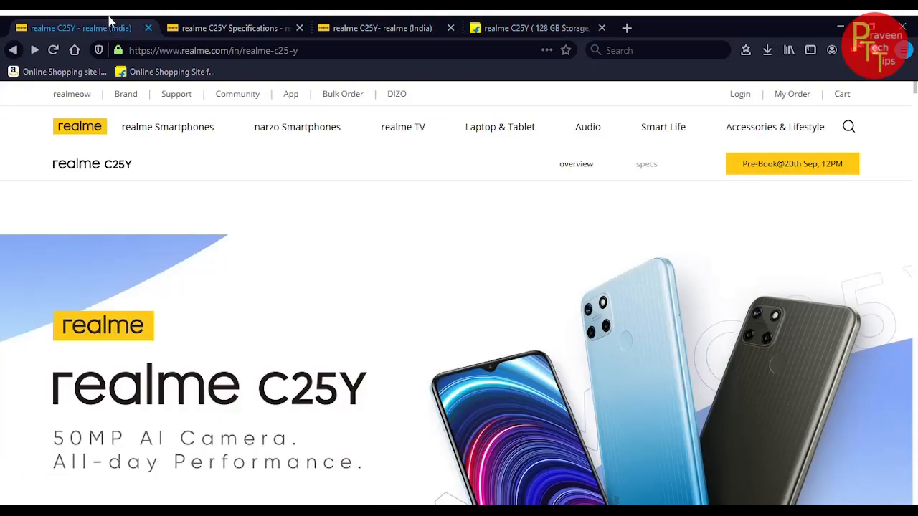
mouse_move(534, 318)
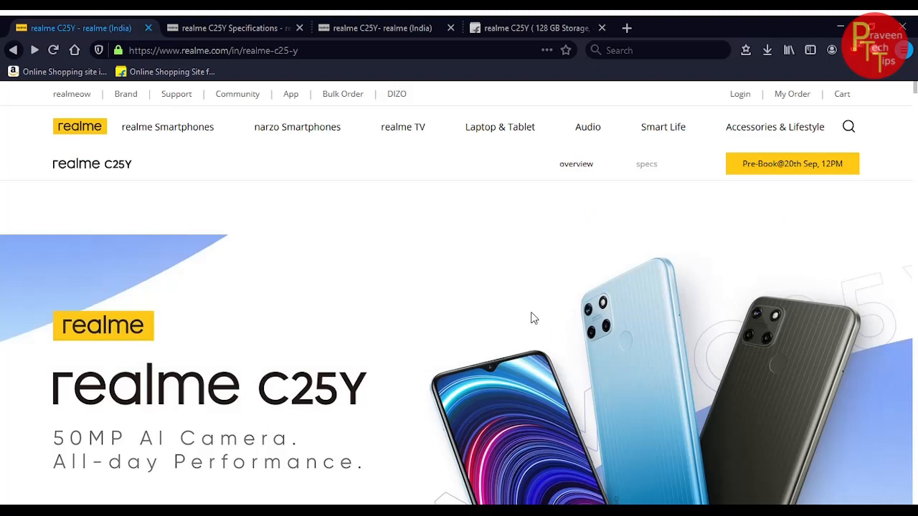
- Scroll the overview to the 50MP camera, 5000mAh battery and 18W charging highlights
scroll("down", 3)
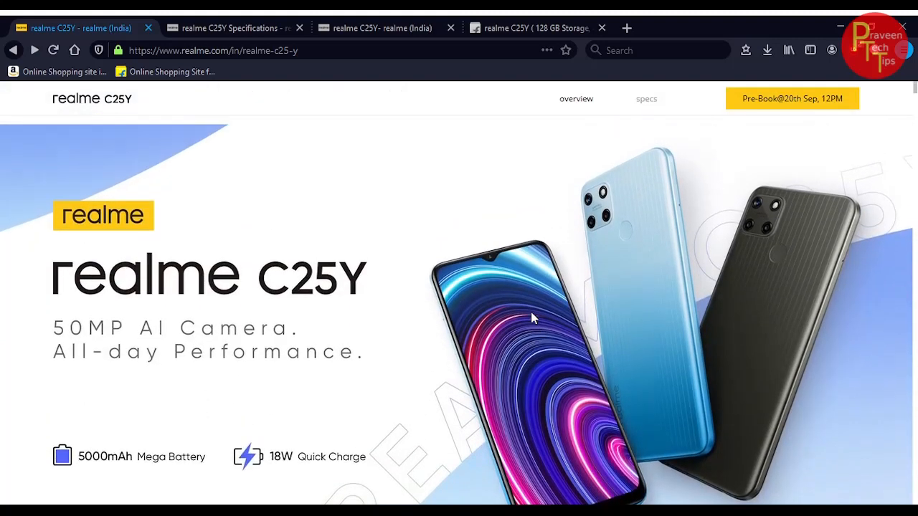
scroll("down", 3)
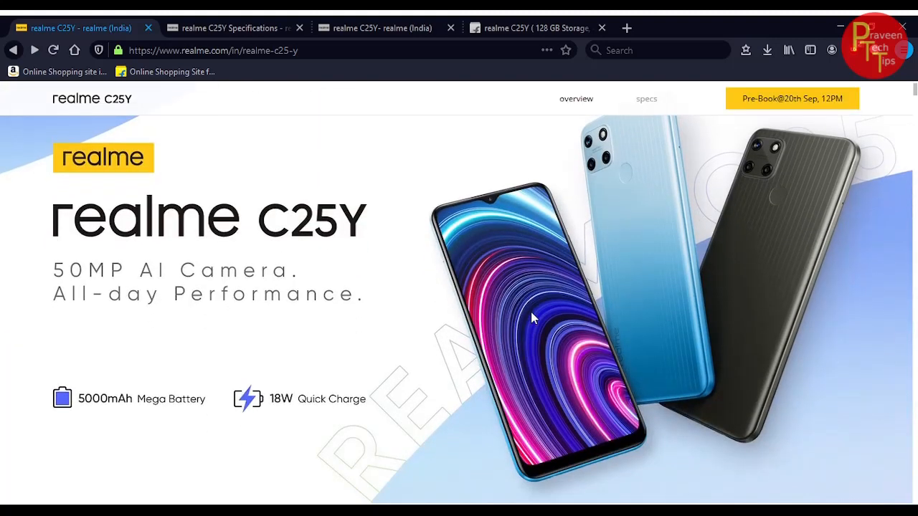
scroll("down", 3)
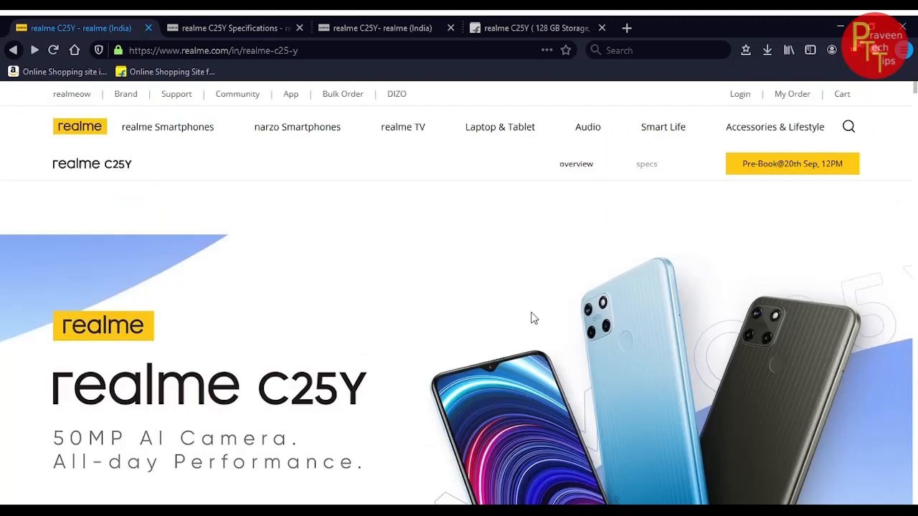
scroll("down", 3)
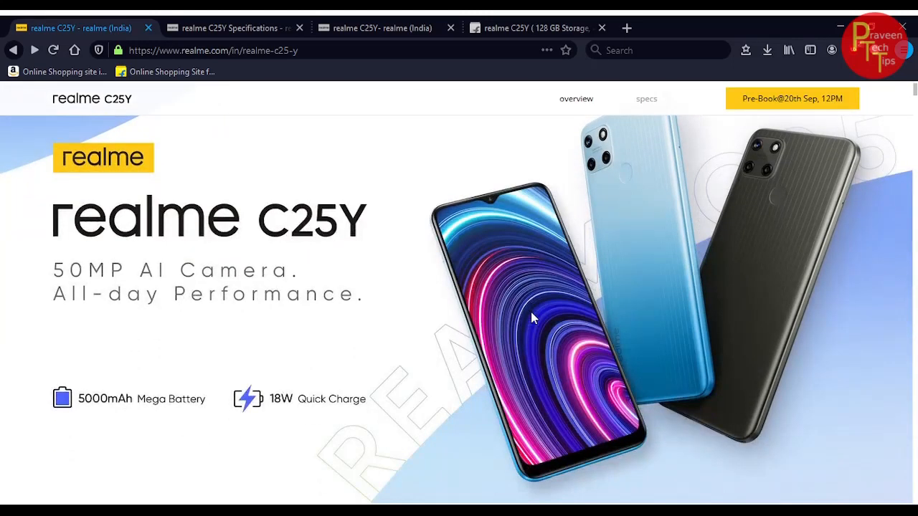